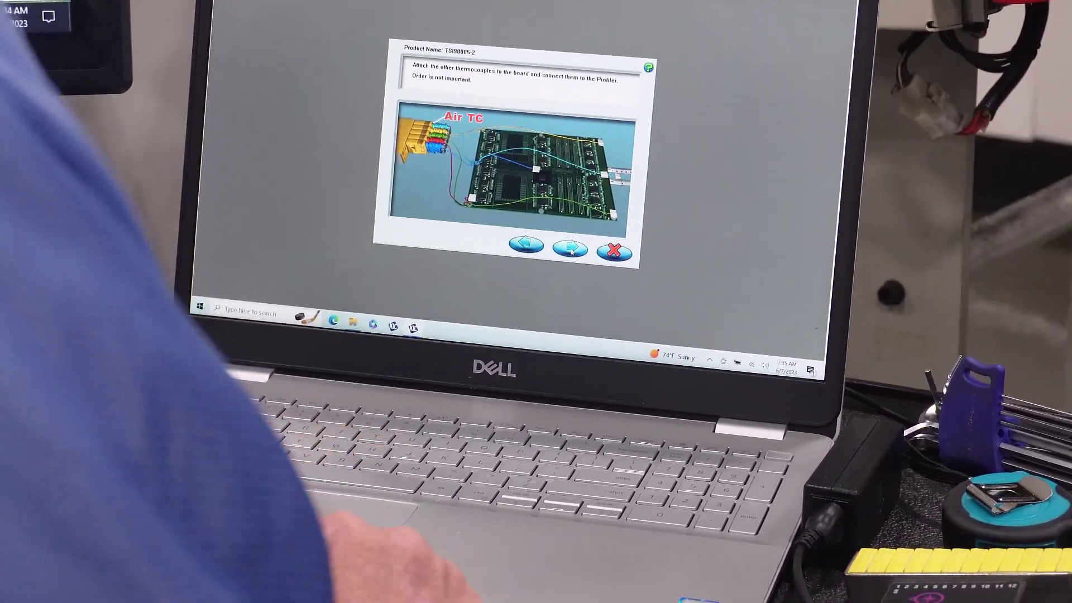
Advance the setup wizard to thermocouple selection showing live Air TC and Wave TC readings
click(566, 248)
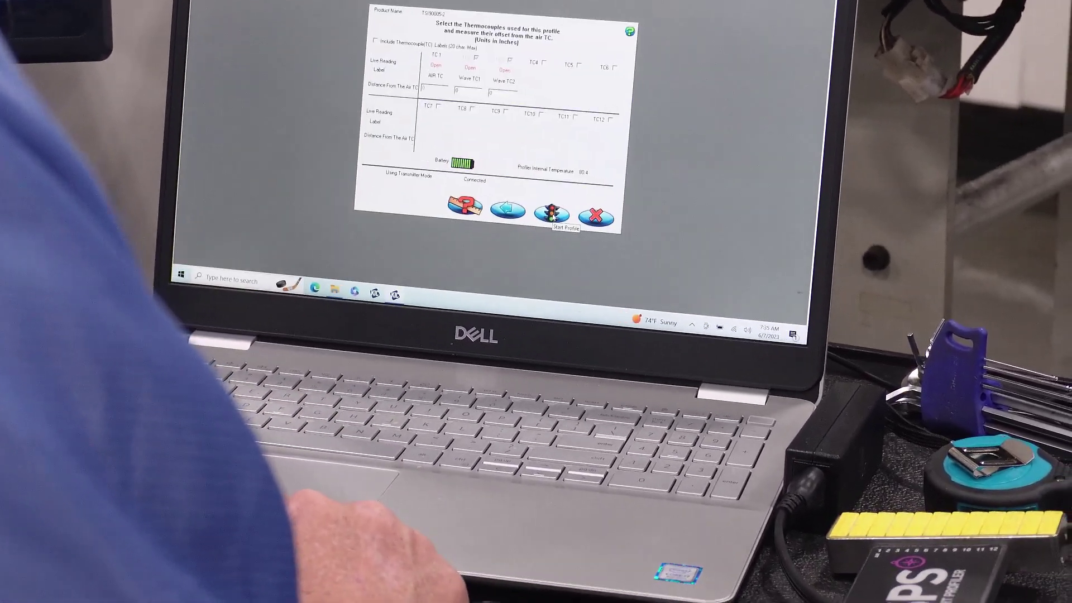